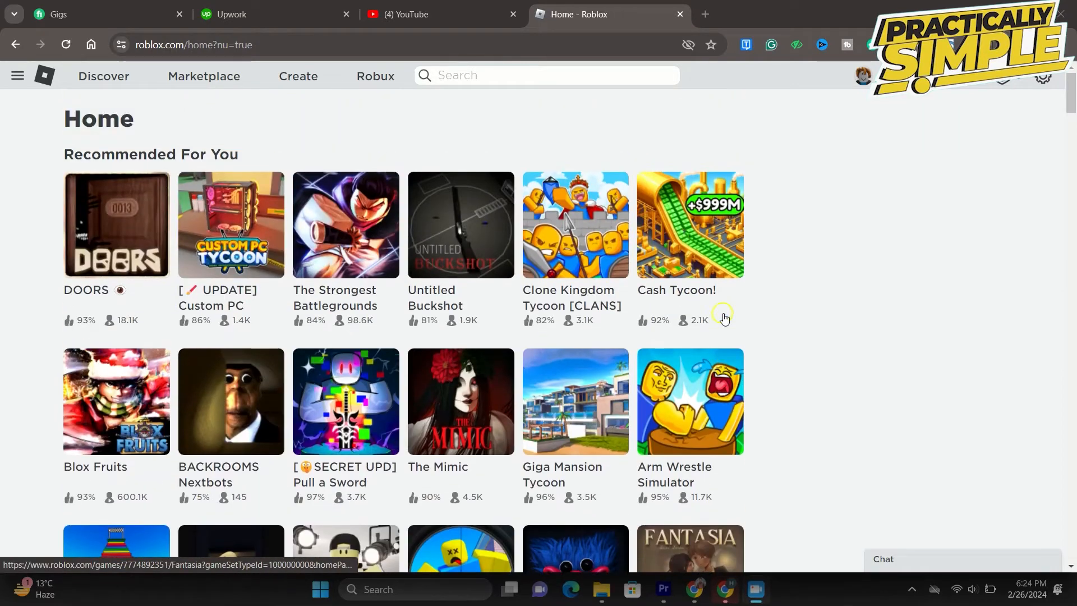
Open the Clone Kingdom Tycoon [CLANS] game page and show its Servers list
{"action": "scroll", "scroll_direction": "down", "scroll_amount": 3}
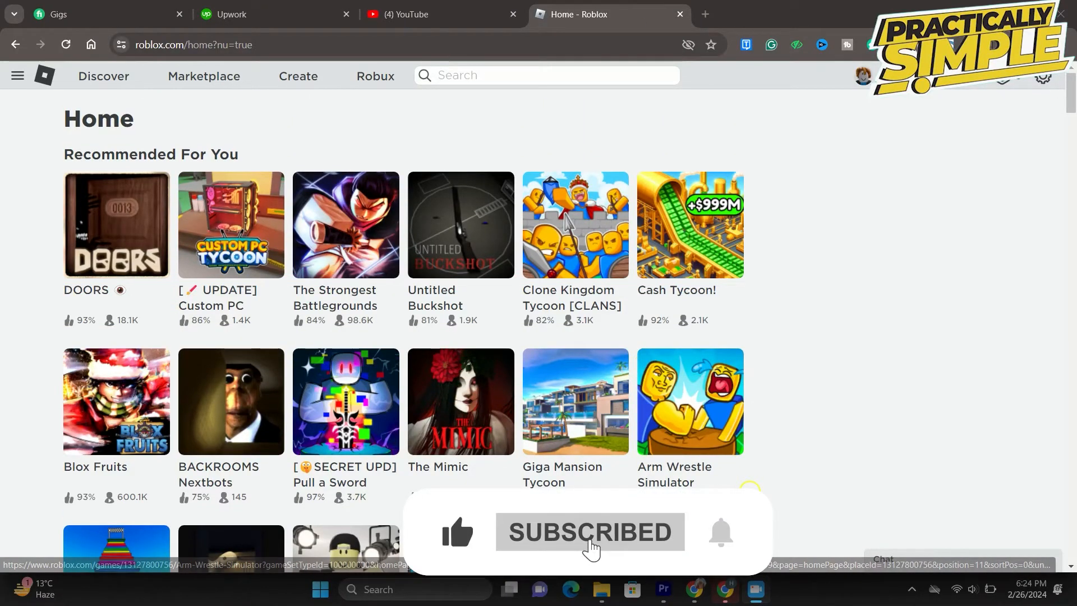
{"action": "scroll", "scroll_direction": "down", "scroll_amount": 3}
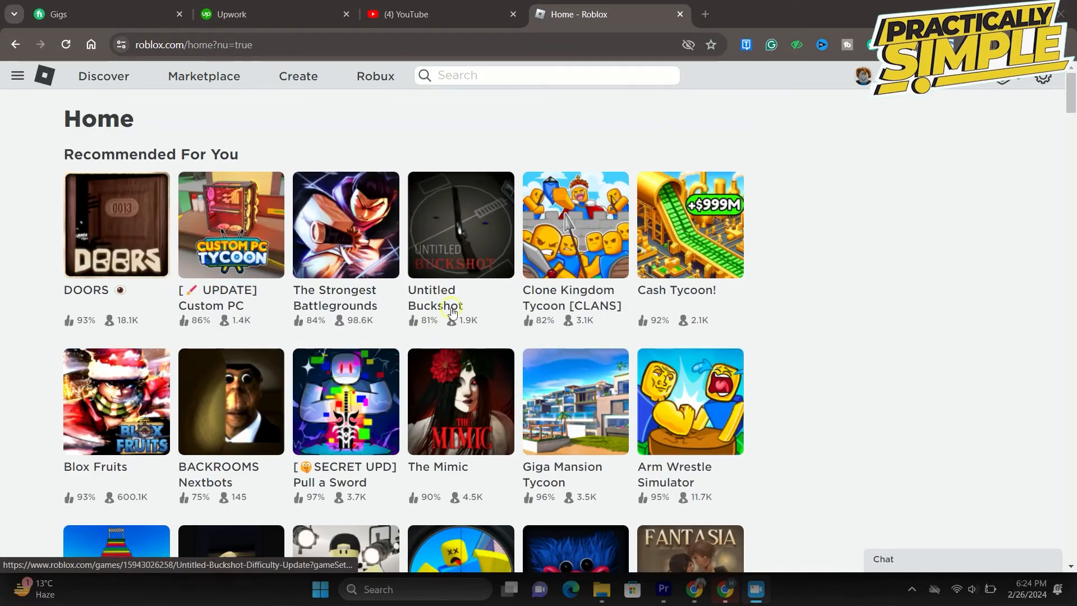
{"action": "mouse_move", "coordinate": [459, 306]}
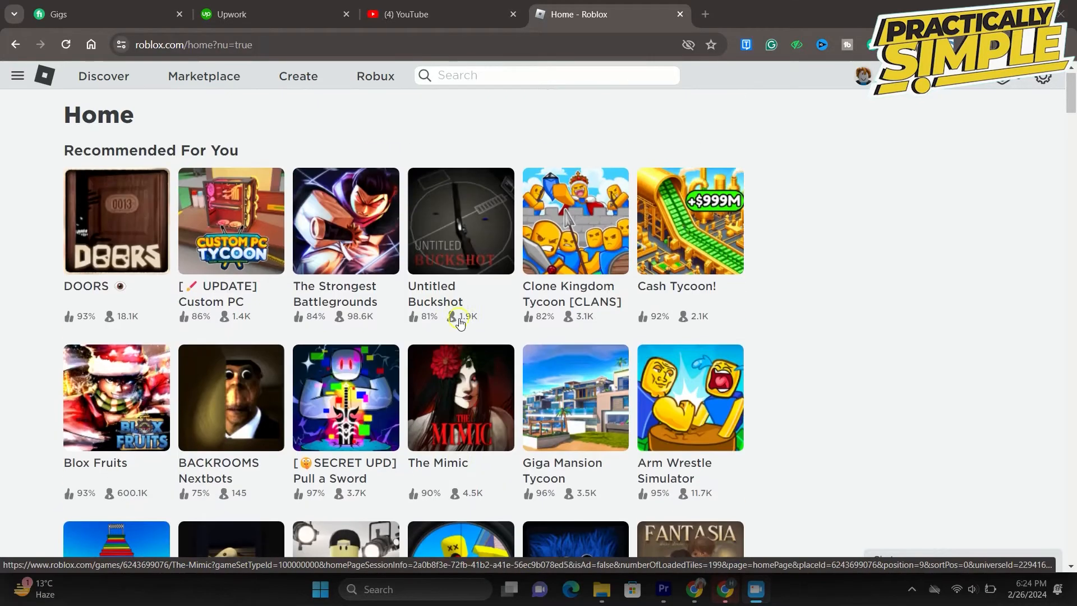
{"action": "scroll", "scroll_direction": "down", "scroll_amount": 3}
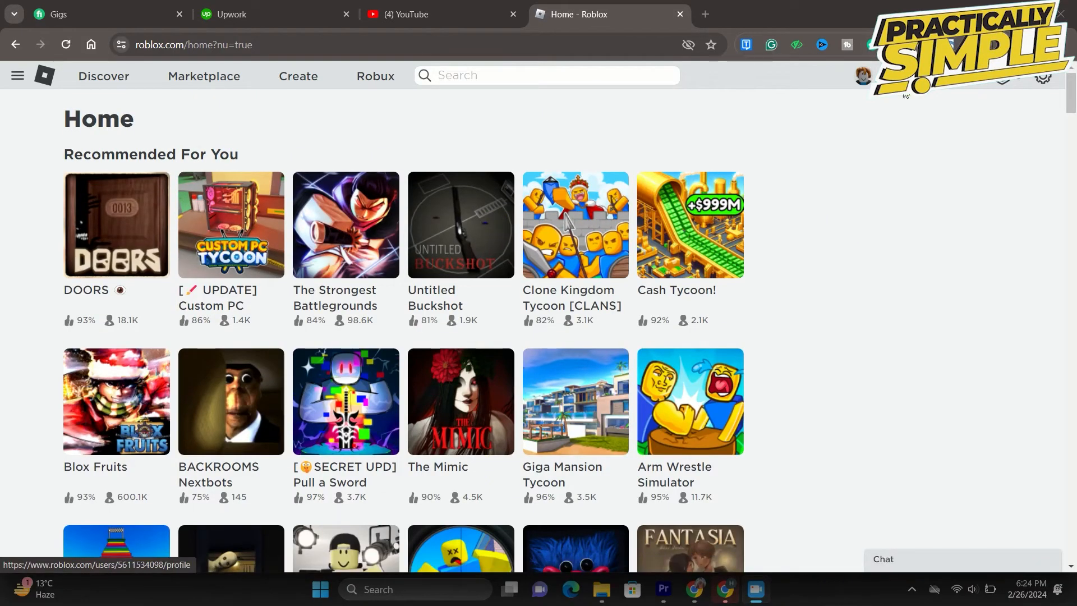
{"action": "left_click", "coordinate": [574, 225]}
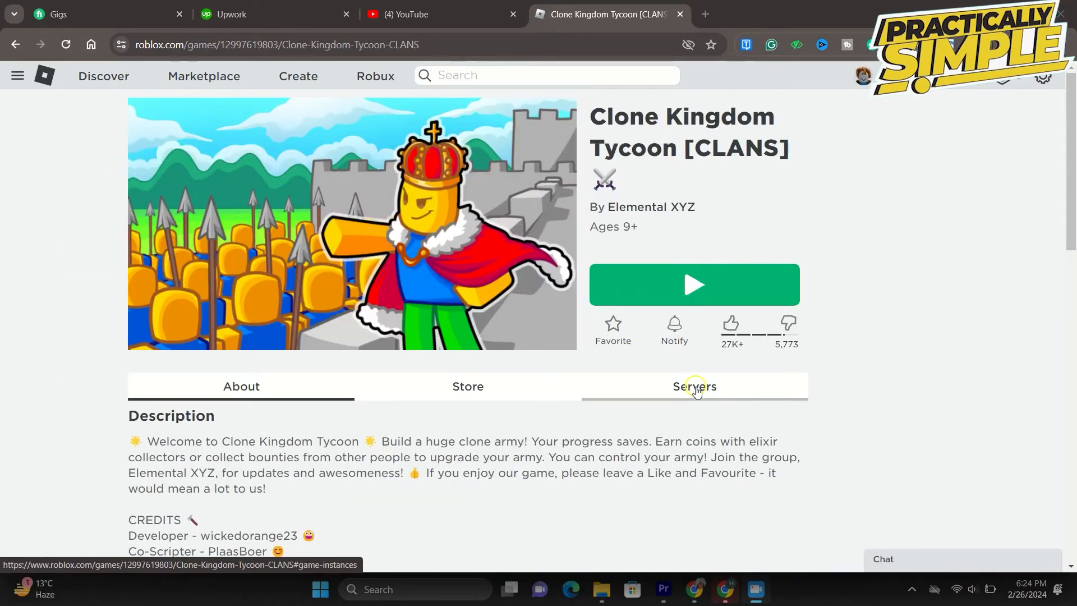
{"action": "left_click", "coordinate": [694, 386]}
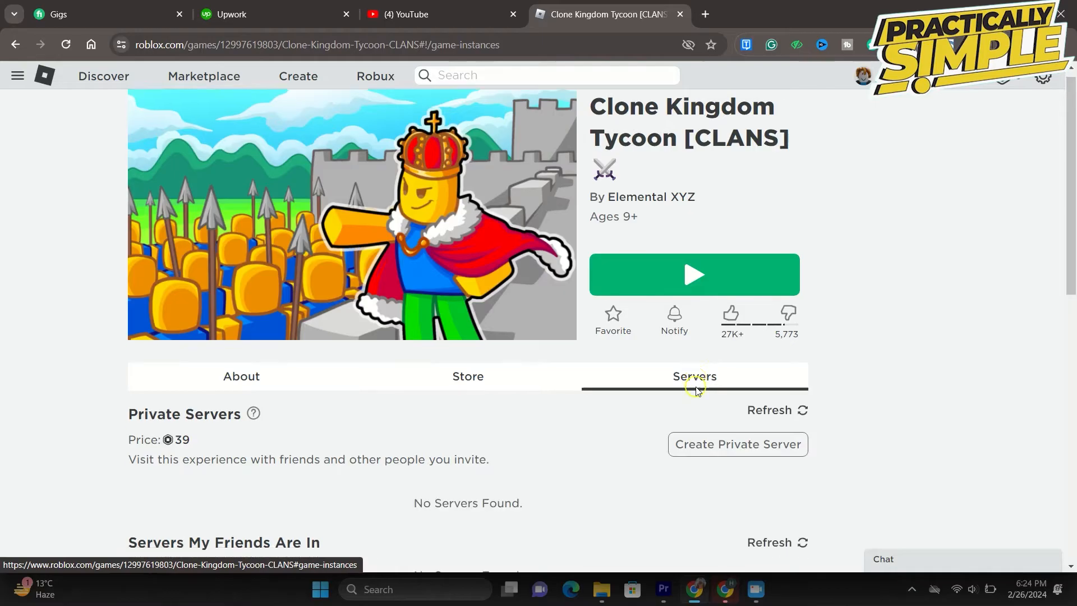
Tick Exclude Full Servers, then reload the game page and browse the server list
{"action": "scroll", "scroll_direction": "down", "scroll_amount": 3}
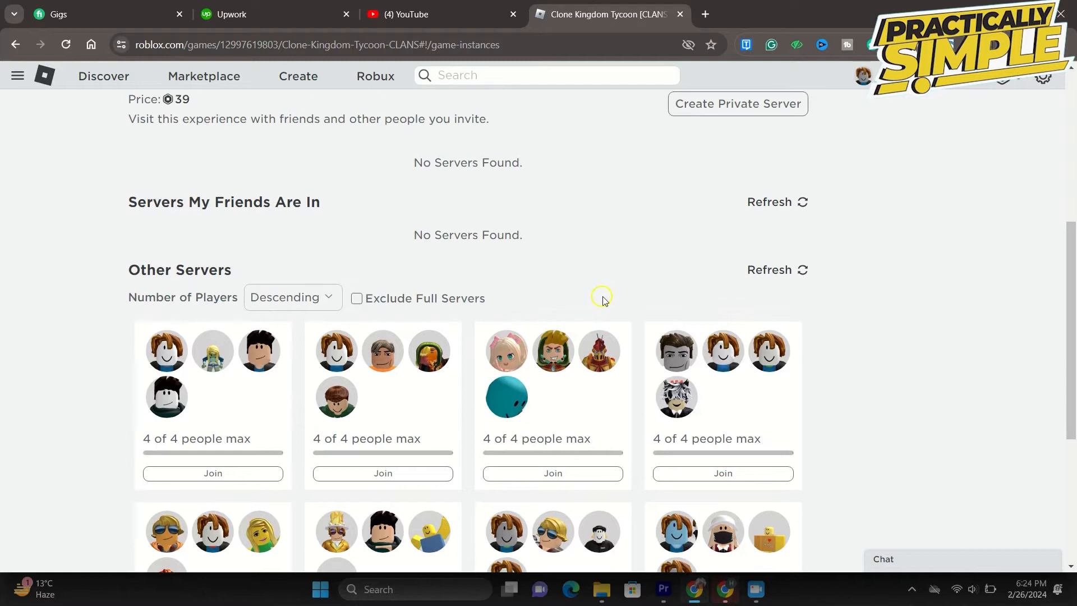
{"action": "scroll", "scroll_direction": "down", "scroll_amount": 3}
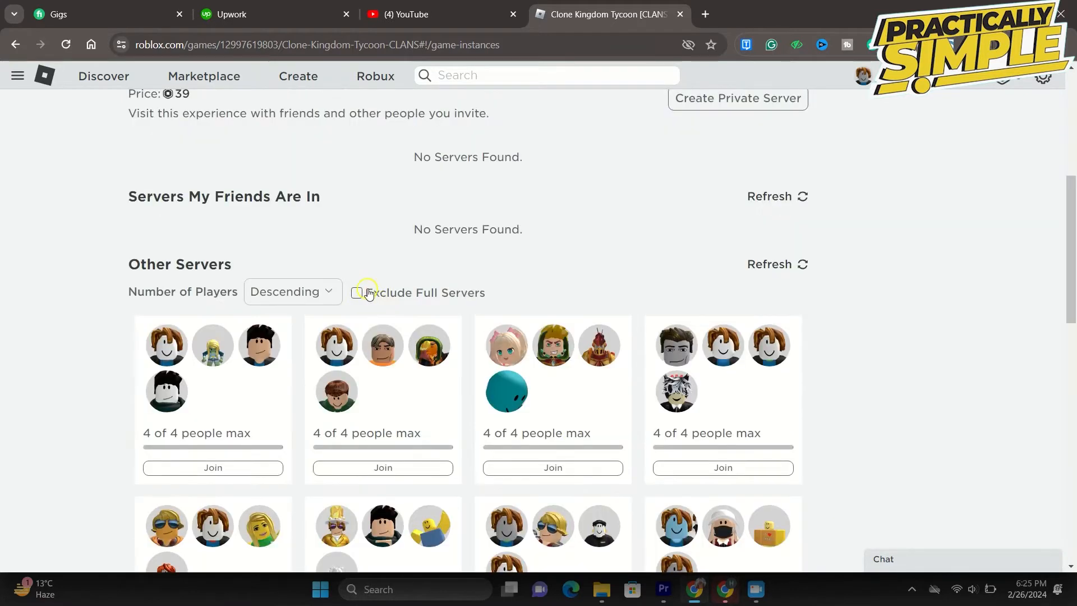
{"action": "left_click", "coordinate": [356, 293]}
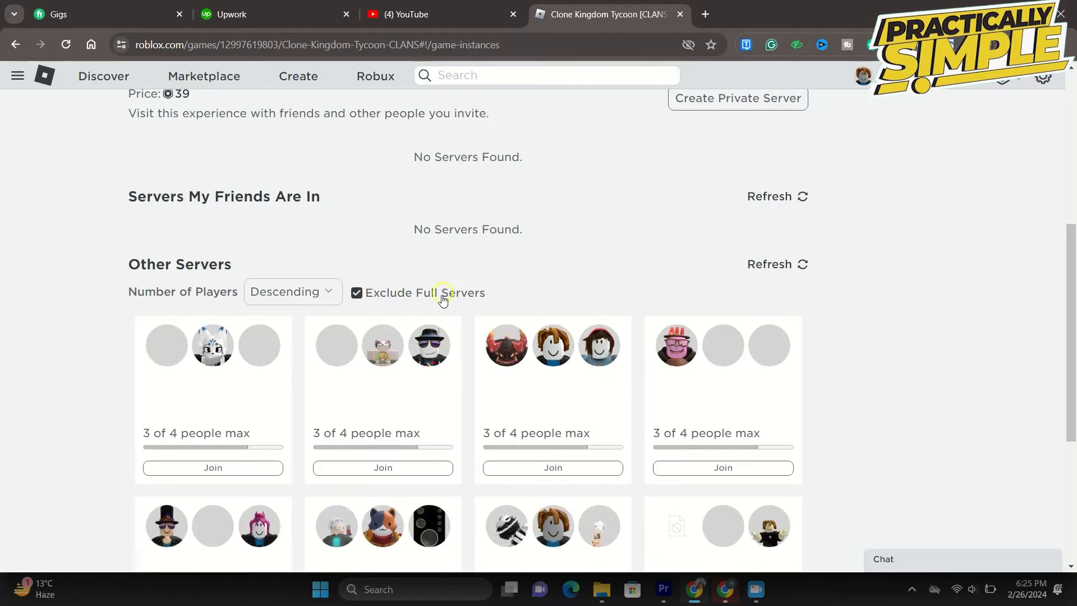
{"action": "left_click", "coordinate": [356, 291]}
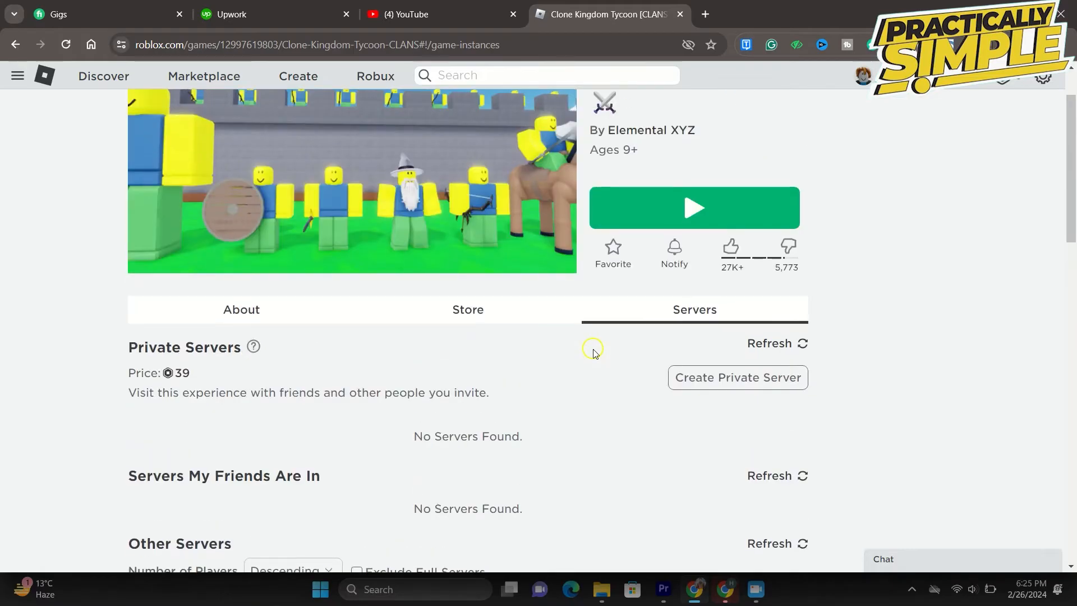
{"action": "scroll", "scroll_direction": "down", "scroll_amount": 3}
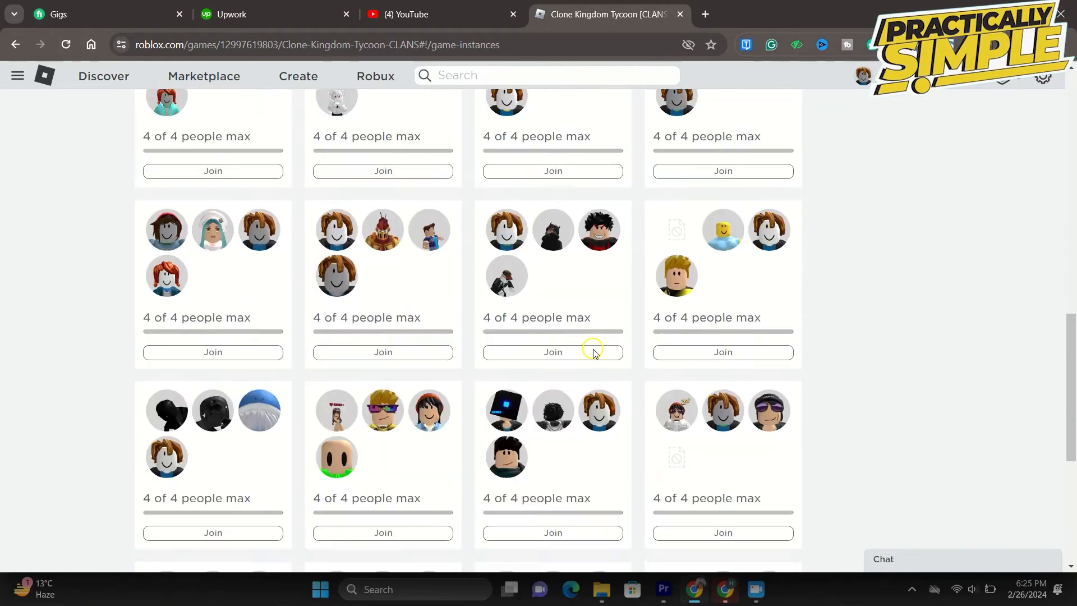
{"action": "scroll", "scroll_direction": "down", "scroll_amount": 3}
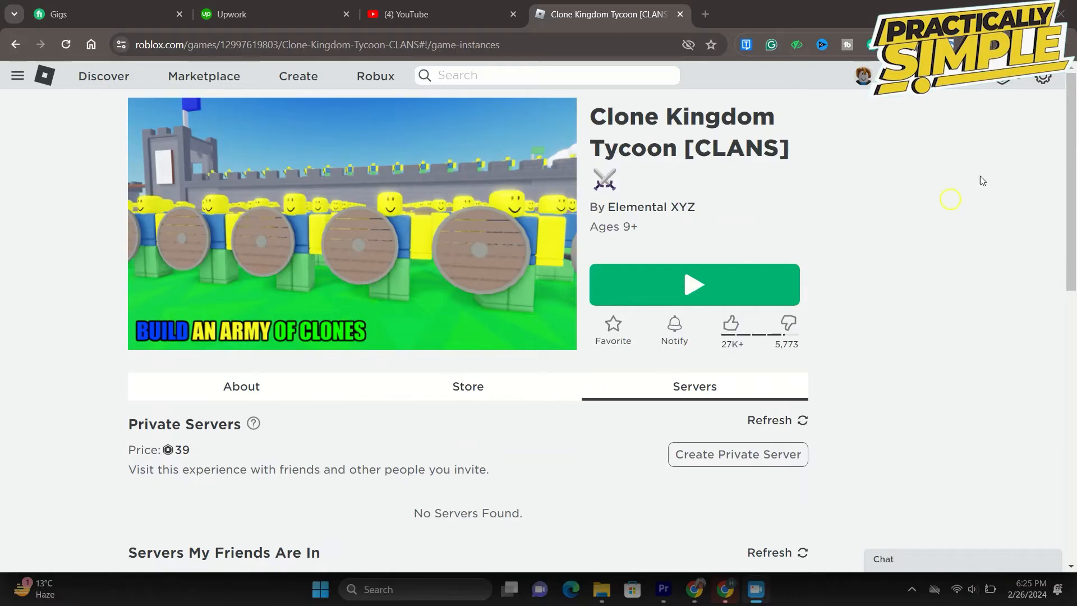
{"action": "mouse_move", "coordinate": [590, 568]}
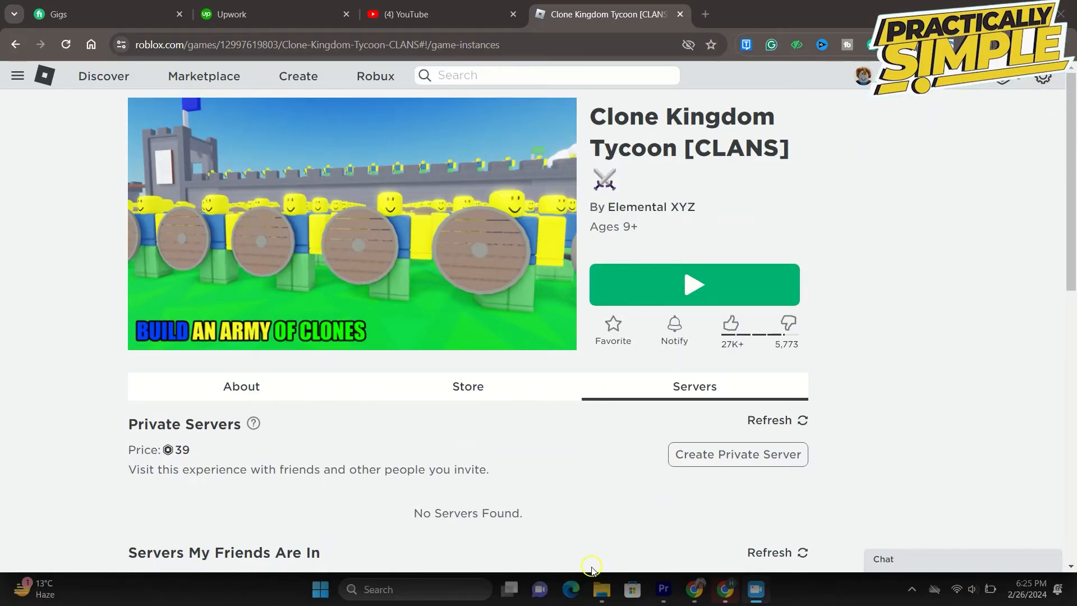
In a new tab, open status.roblox.com and review component statuses and 30-day incident history
{"action": "left_click", "coordinate": [869, 14]}
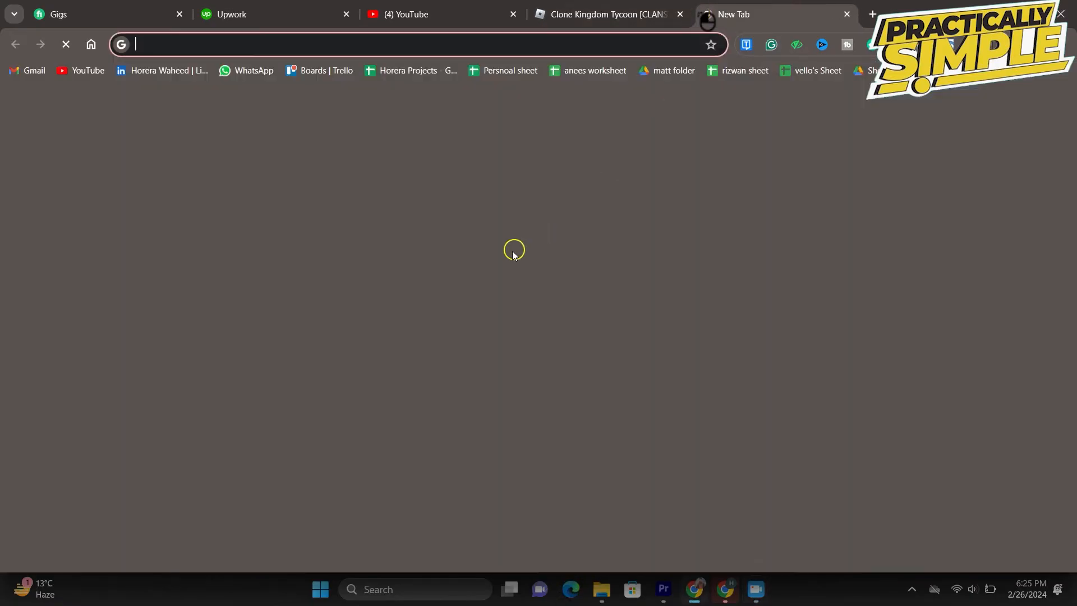
{"action": "type", "text": "status.roblox.com"}
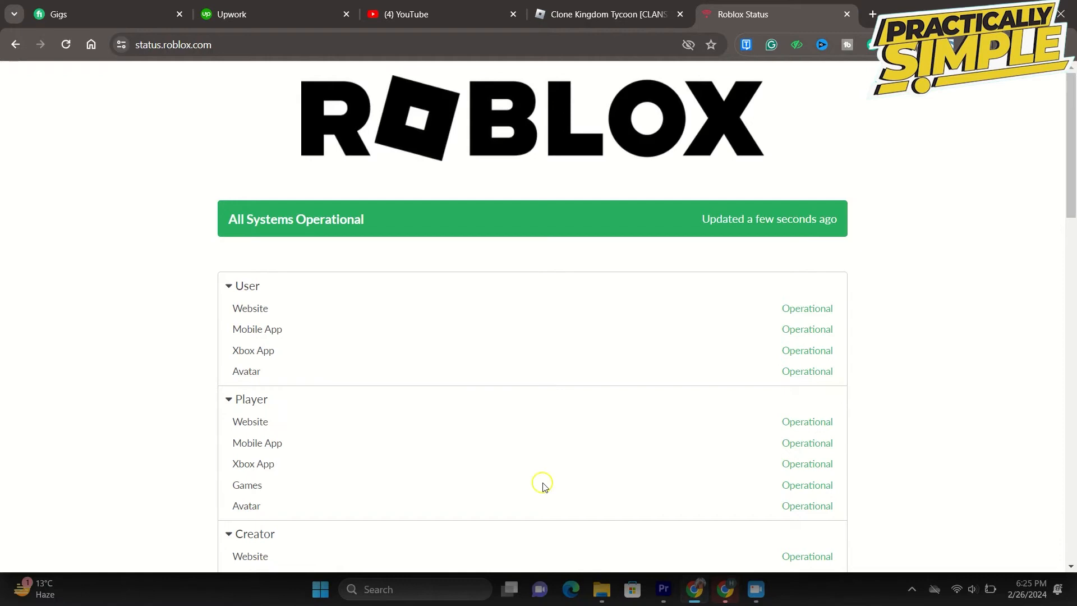
{"action": "mouse_move", "coordinate": [527, 319]}
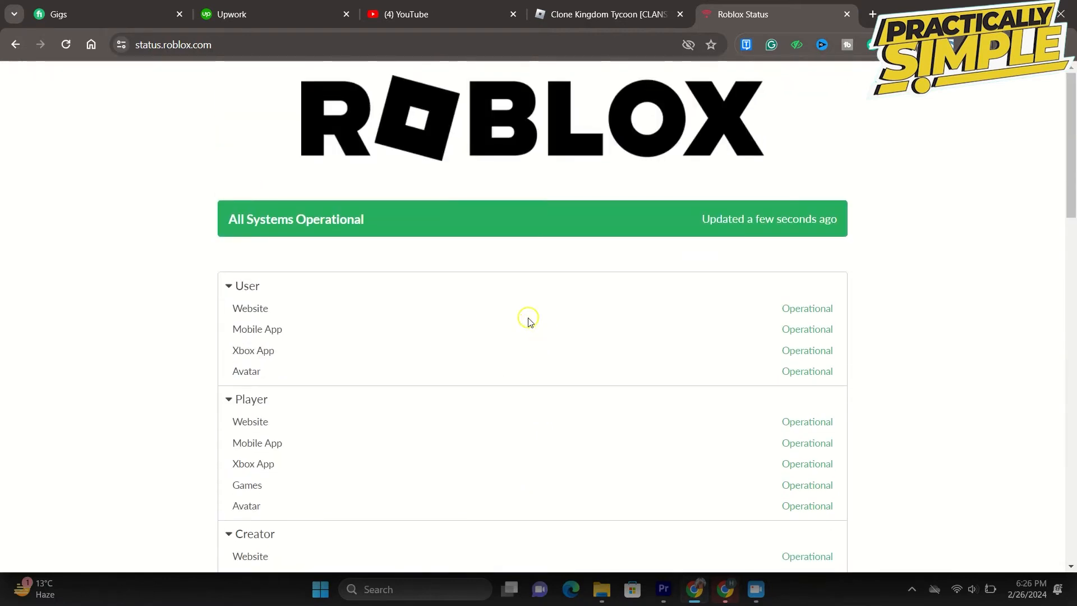
{"action": "scroll", "scroll_direction": "down", "scroll_amount": 3}
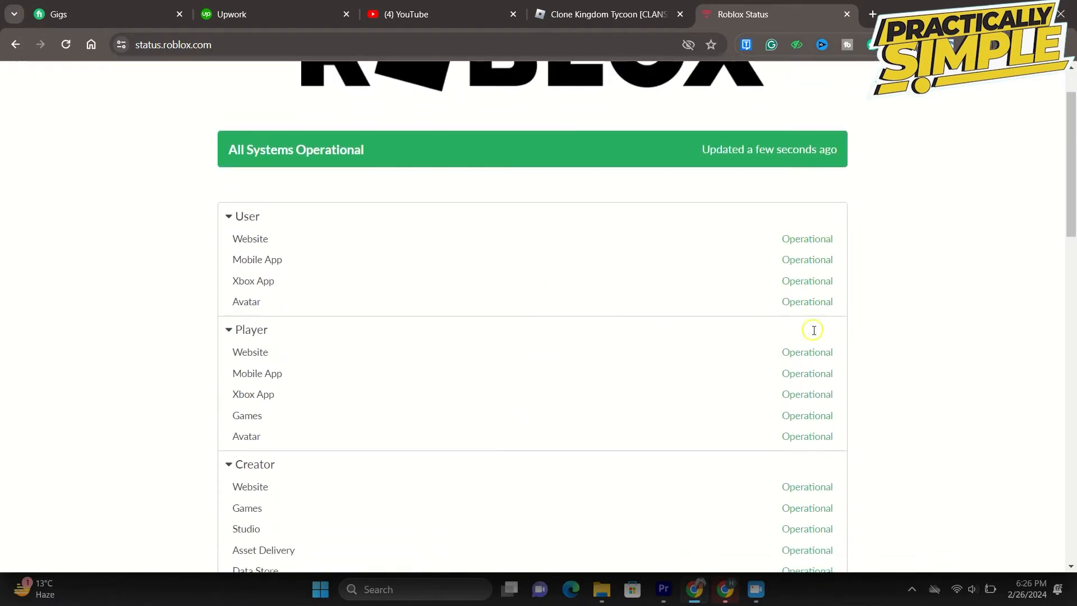
{"action": "scroll", "scroll_direction": "down", "scroll_amount": 3}
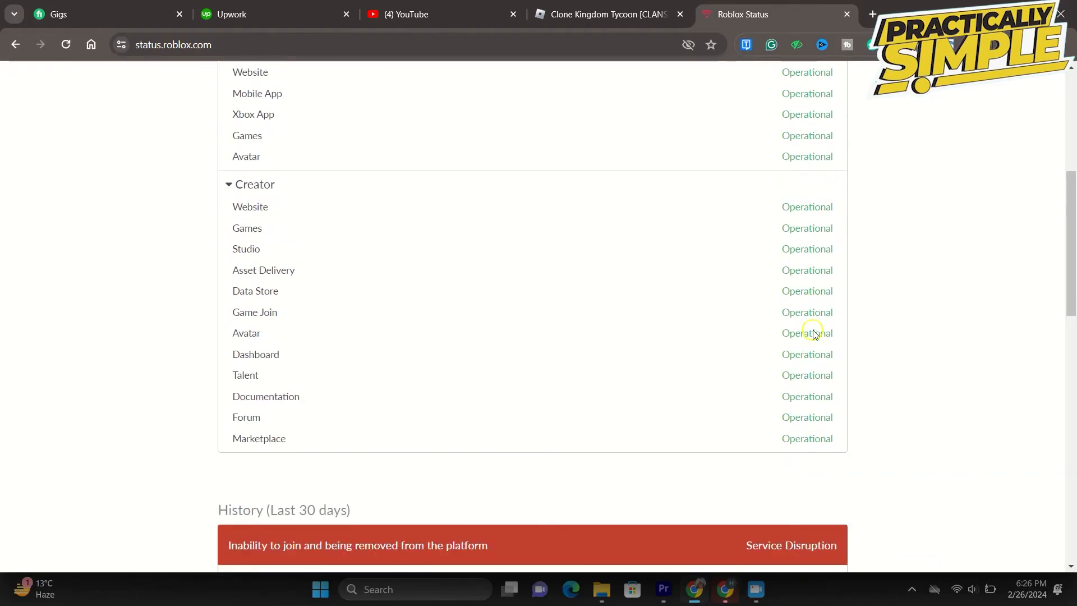
{"action": "scroll", "scroll_direction": "down", "scroll_amount": 3}
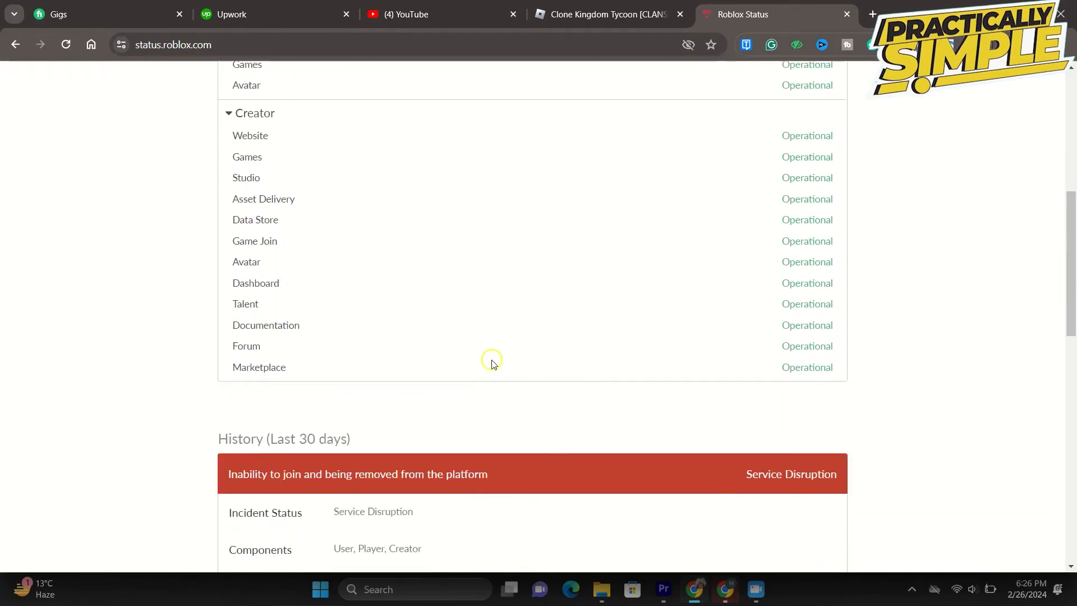
{"action": "scroll", "scroll_direction": "down", "scroll_amount": 3}
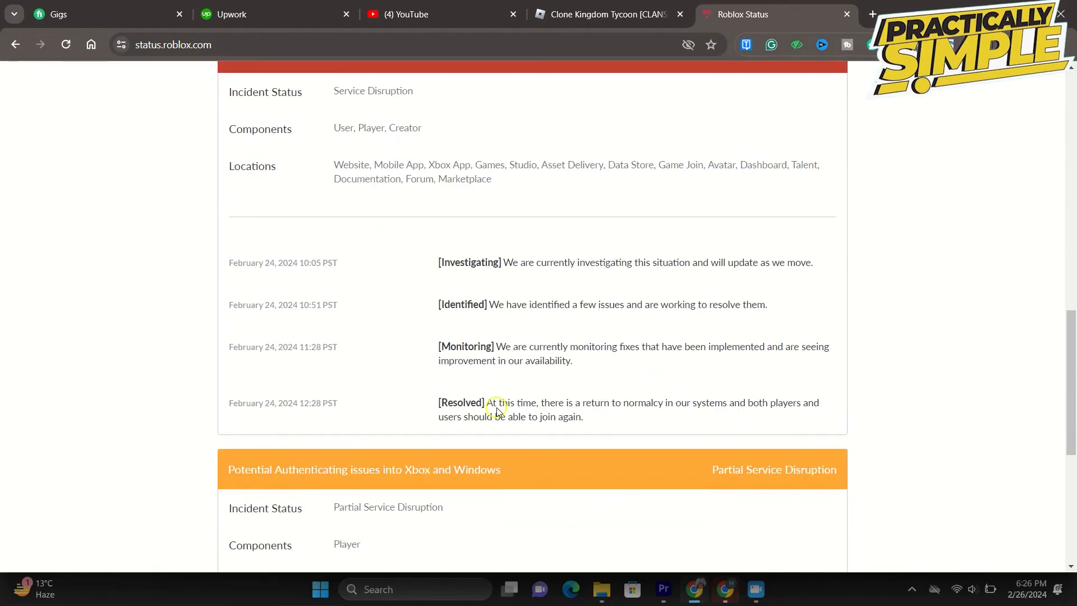
{"action": "scroll", "scroll_direction": "down", "scroll_amount": 3}
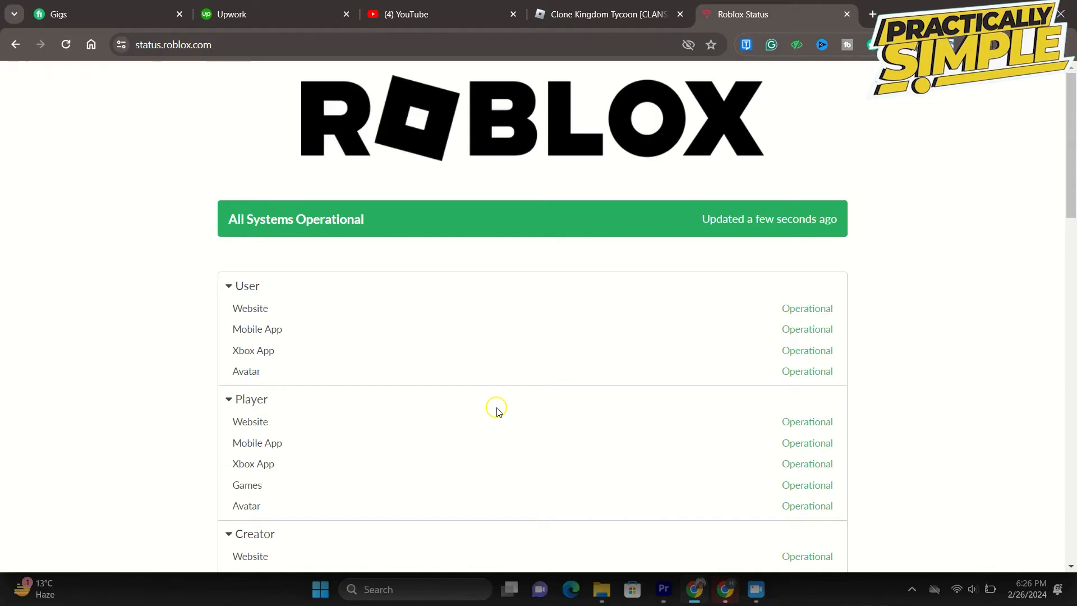
{"action": "mouse_move", "coordinate": [700, 340]}
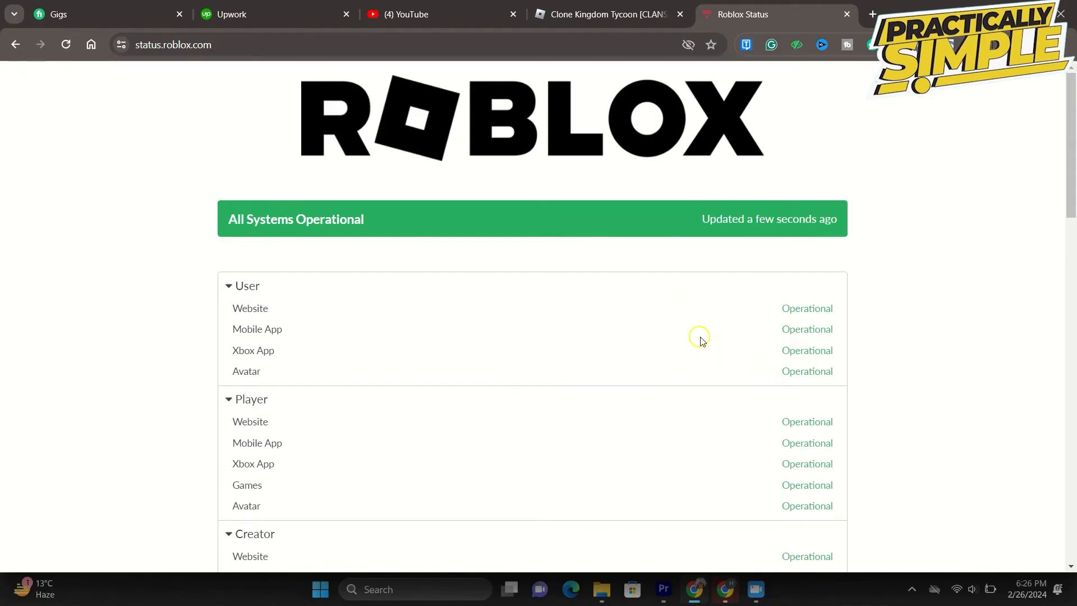
{"action": "scroll", "scroll_direction": "down", "scroll_amount": 3}
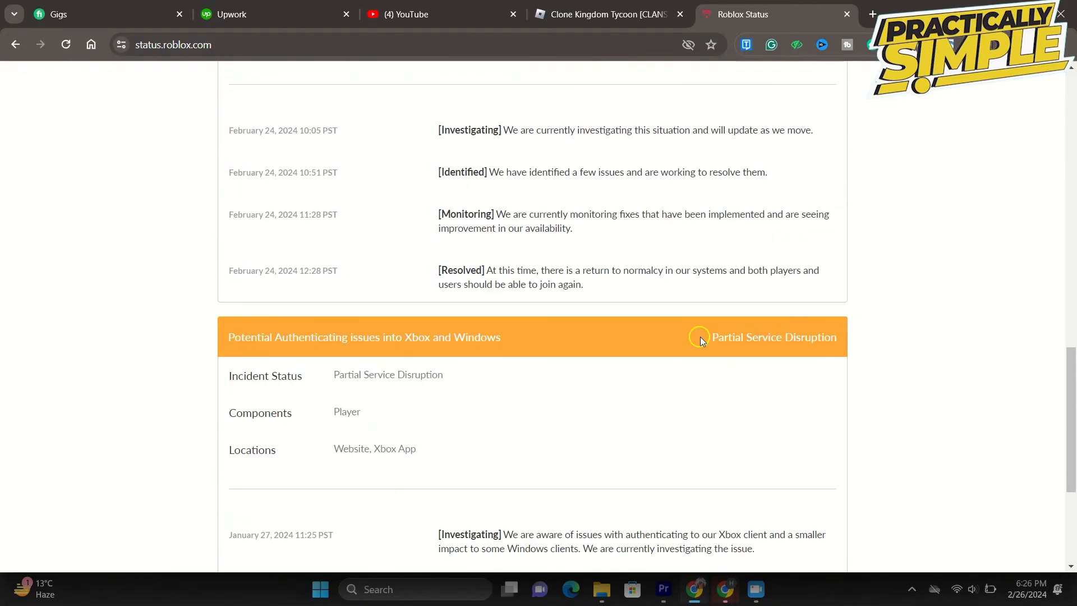
{"action": "scroll", "scroll_direction": "down", "scroll_amount": 3}
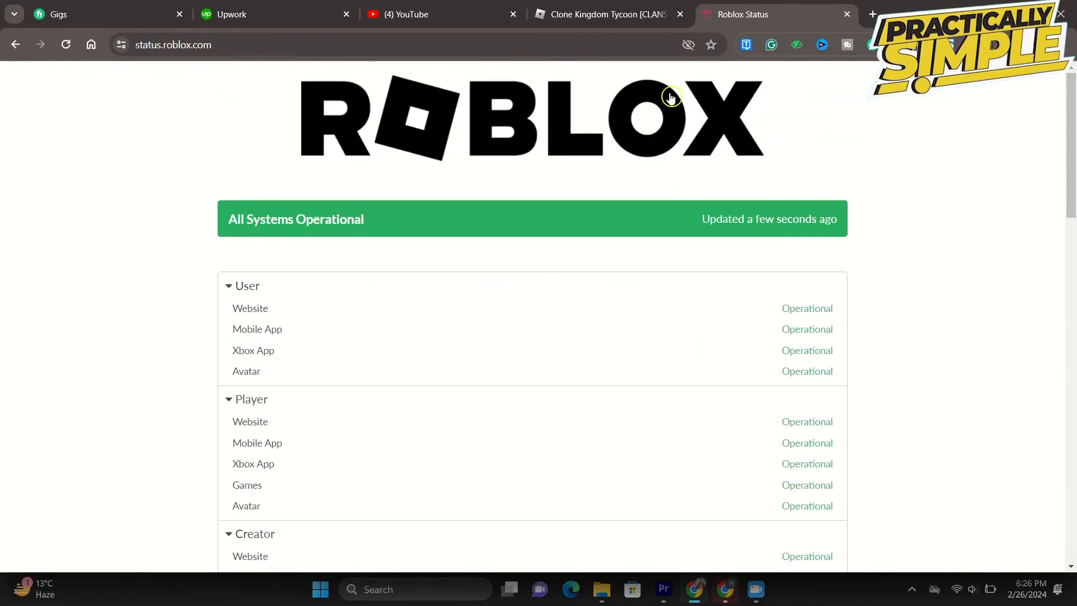
{"action": "mouse_move", "coordinate": [606, 14]}
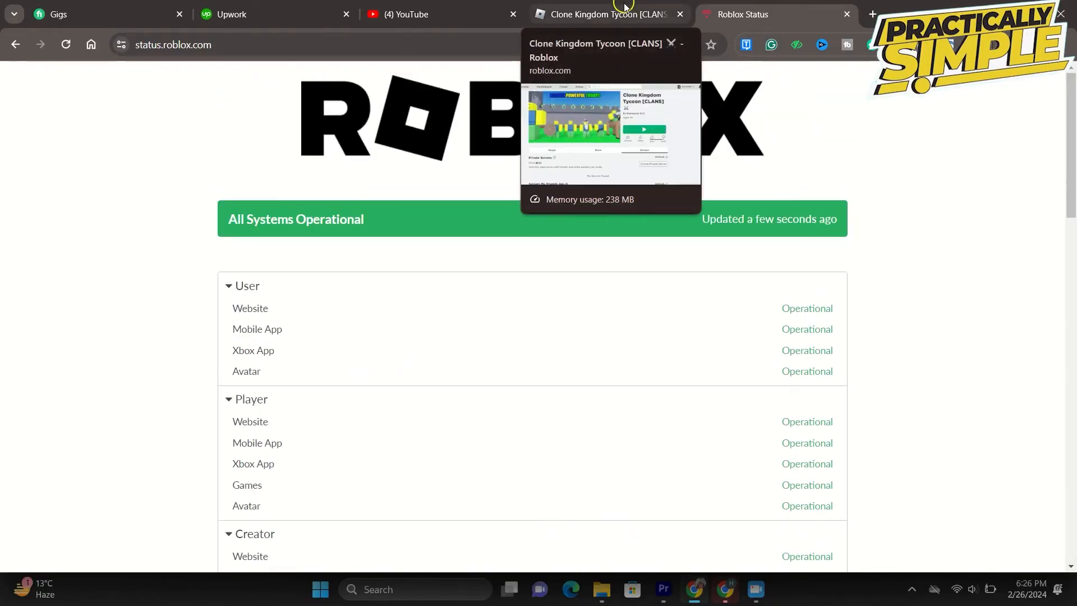
From the game tab, open Chrome settings and go to Privacy and security
{"action": "left_click", "coordinate": [604, 14]}
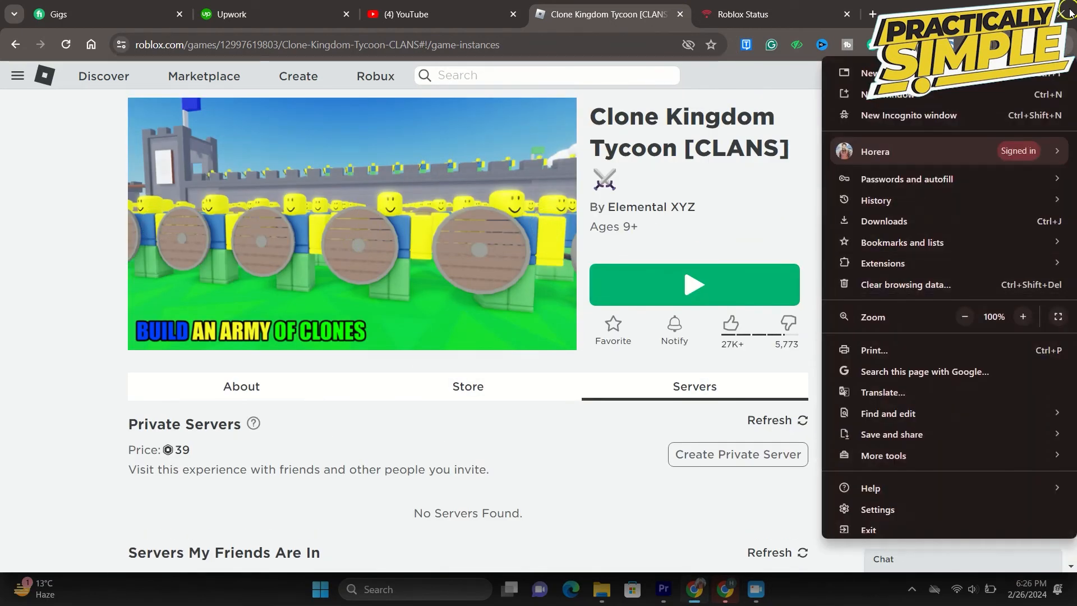
{"action": "left_click", "coordinate": [877, 508]}
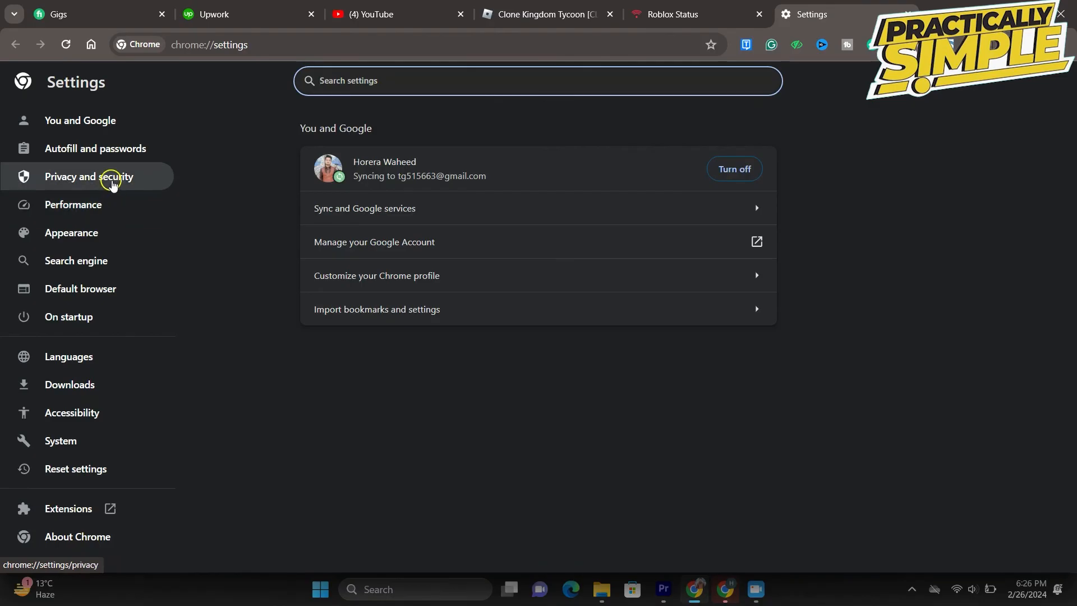
{"action": "left_click", "coordinate": [88, 177]}
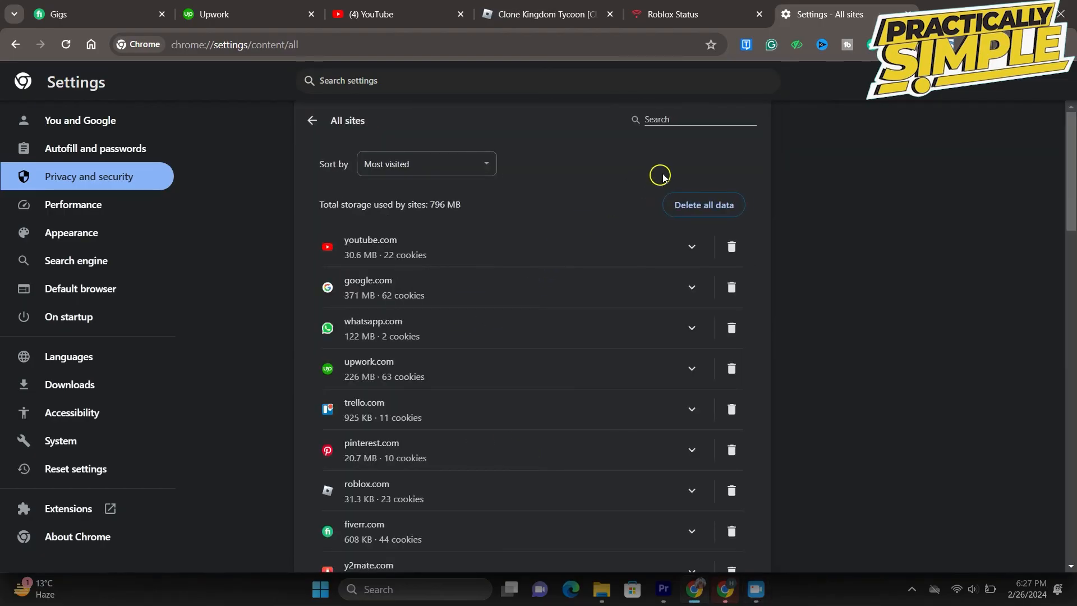
{"action": "left_click", "coordinate": [694, 119]}
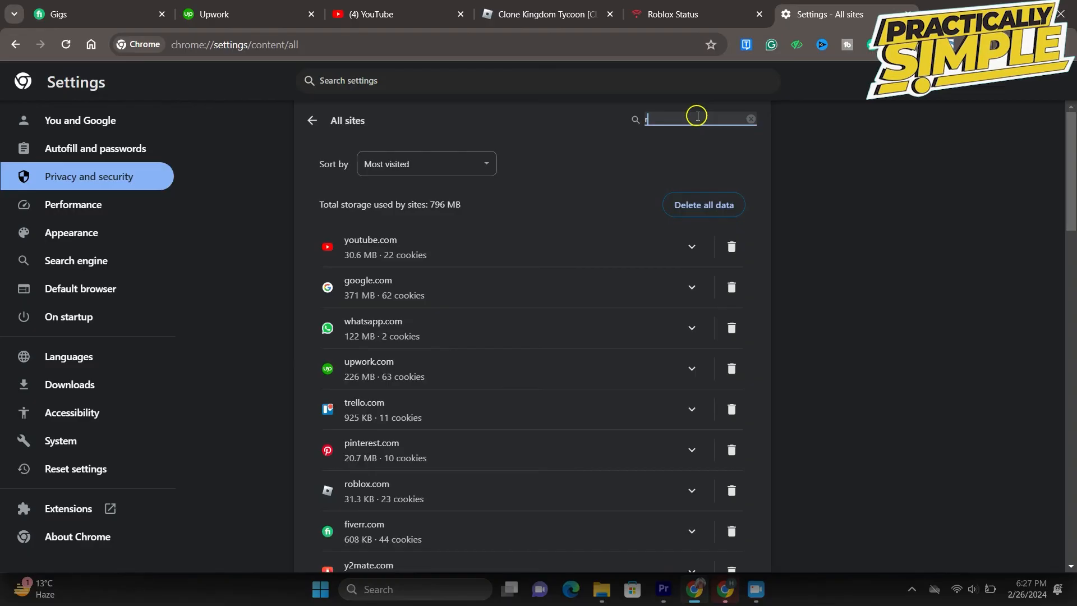
{"action": "type", "text": "ob"}
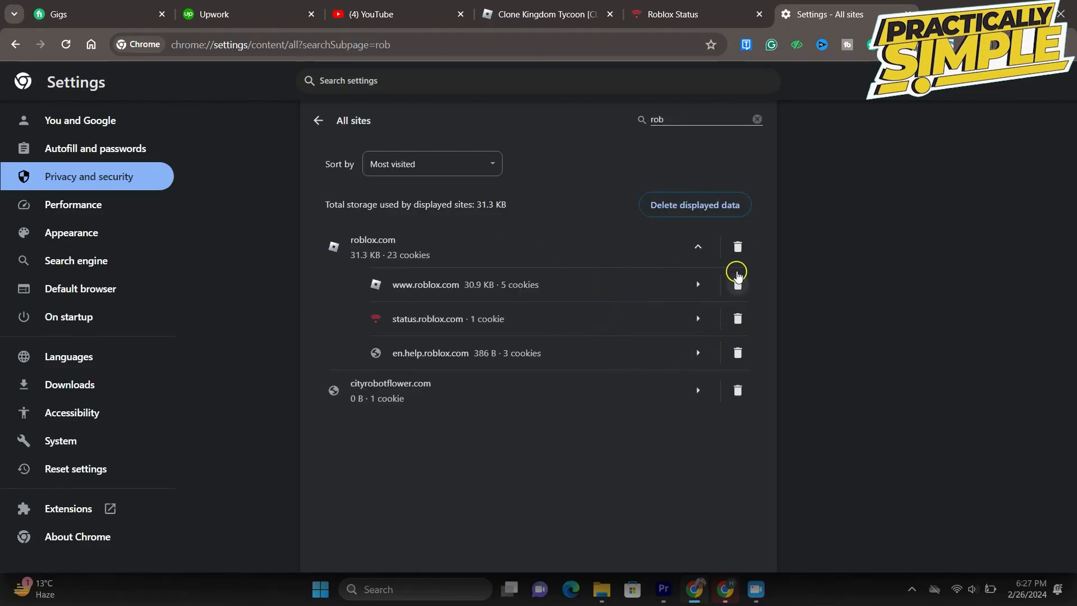
{"action": "left_click", "coordinate": [736, 285]}
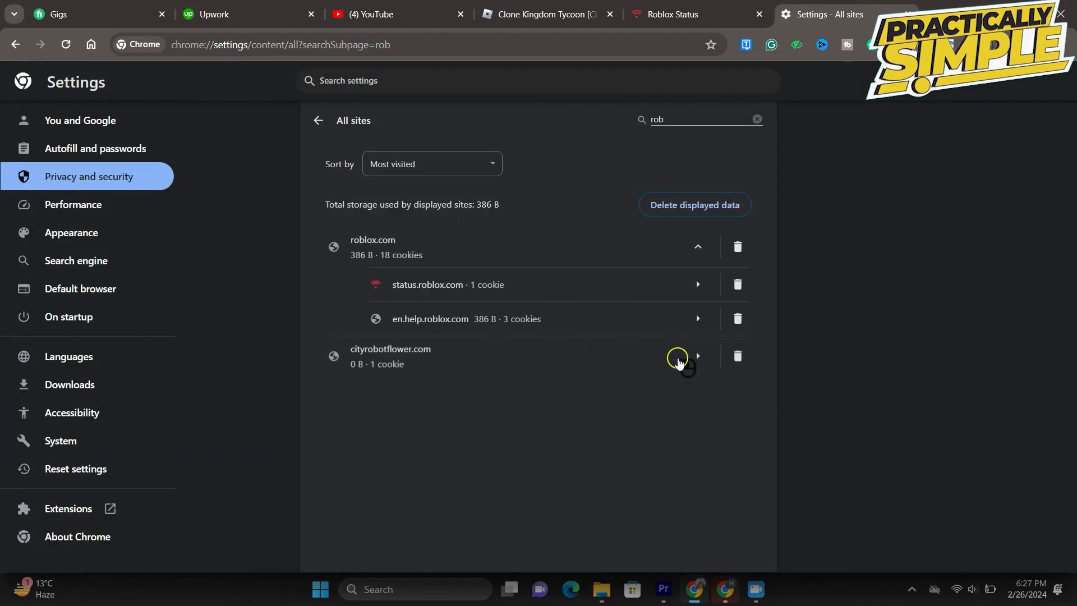
{"action": "left_click", "coordinate": [737, 285]}
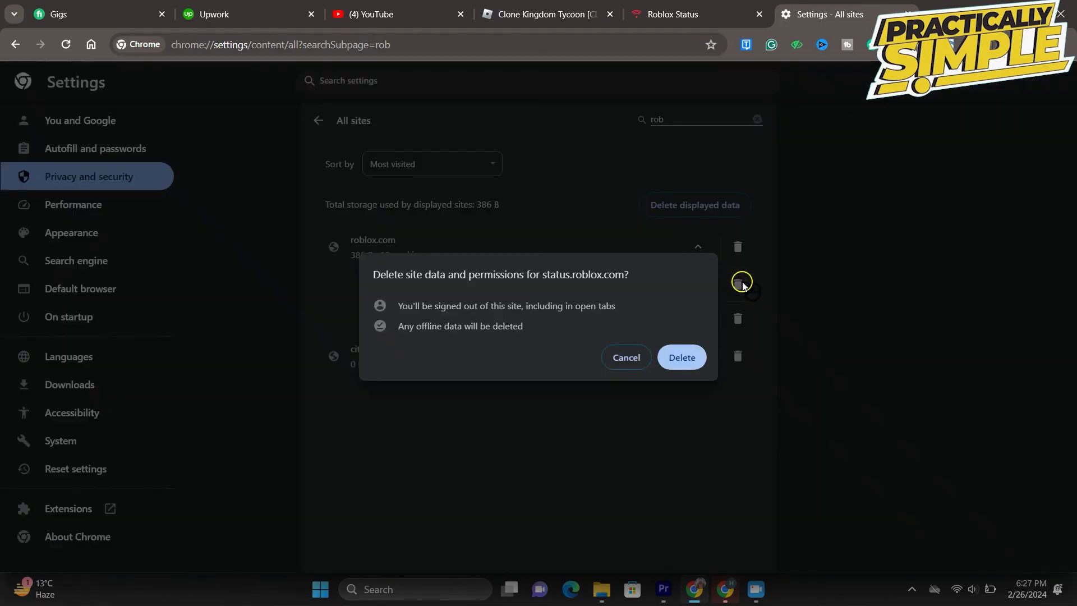
{"action": "left_click", "coordinate": [539, 13]}
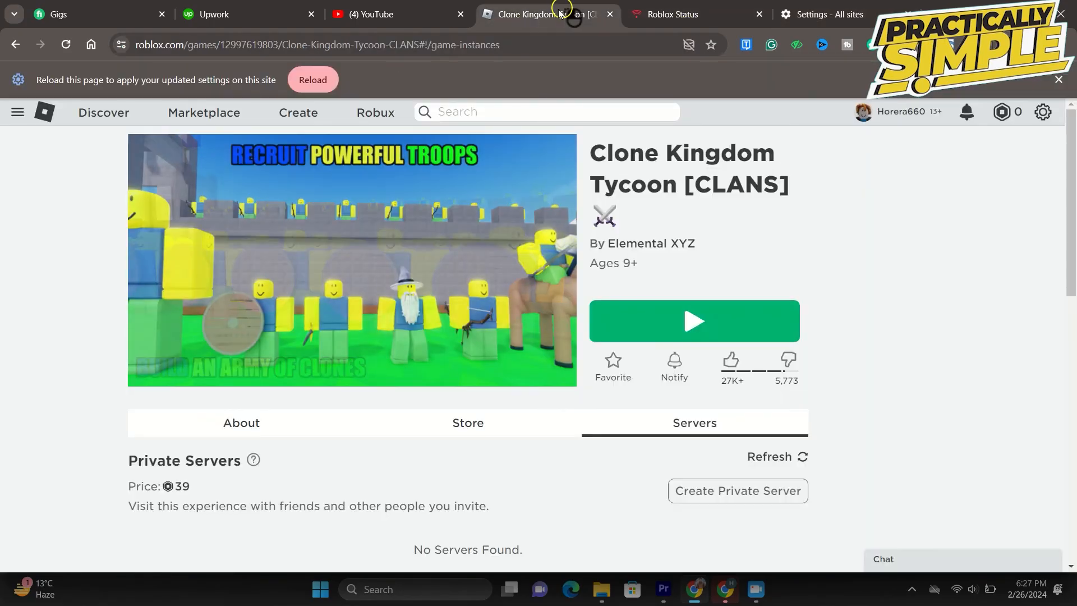